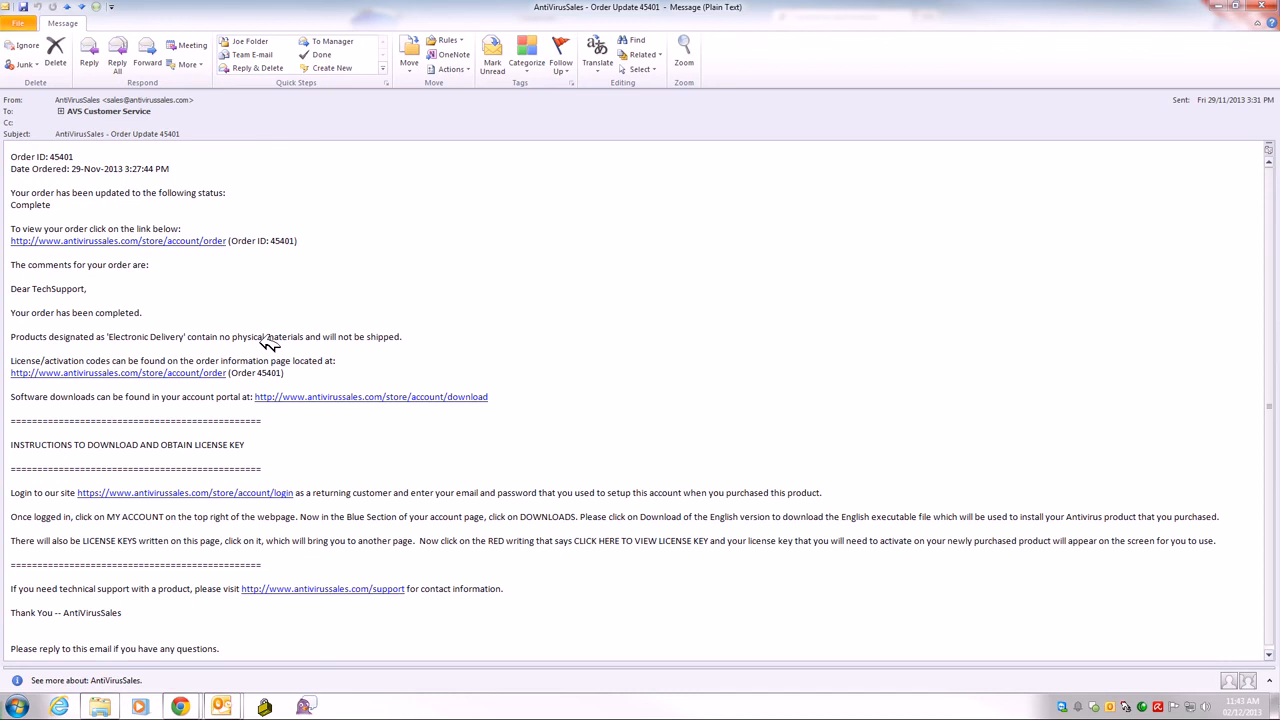
mouse_move(628, 188)
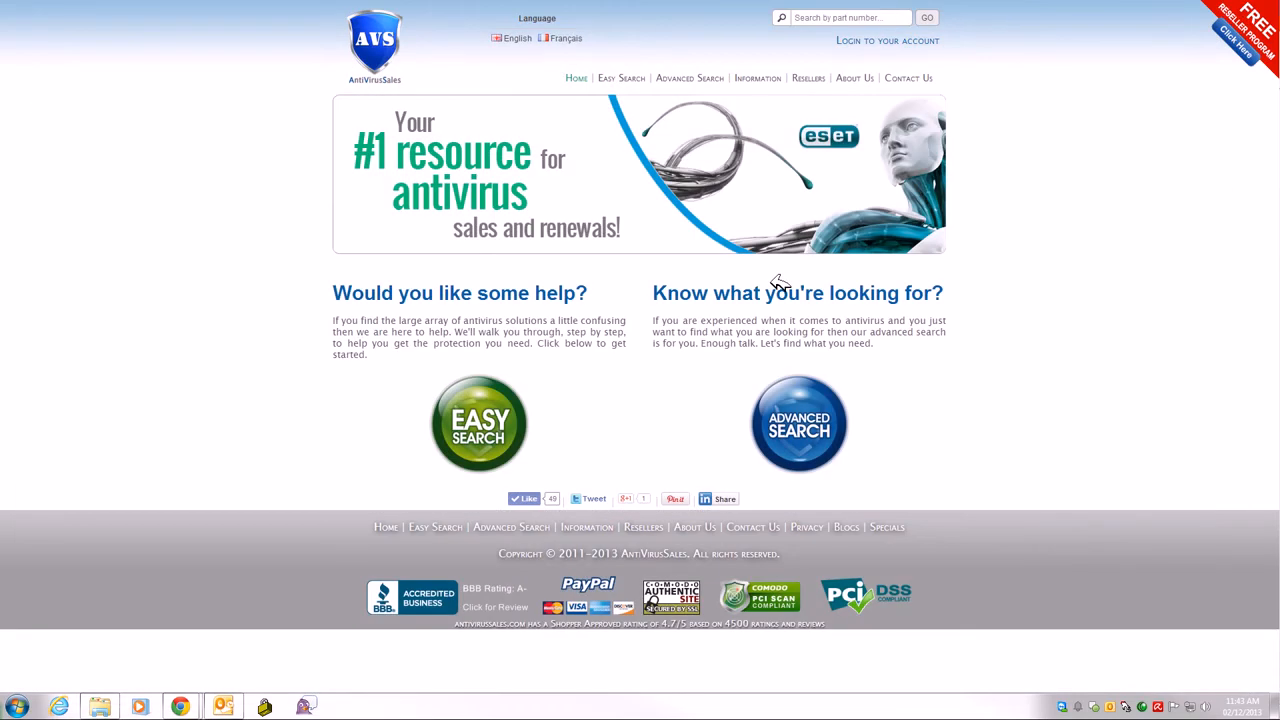
mouse_move(784, 284)
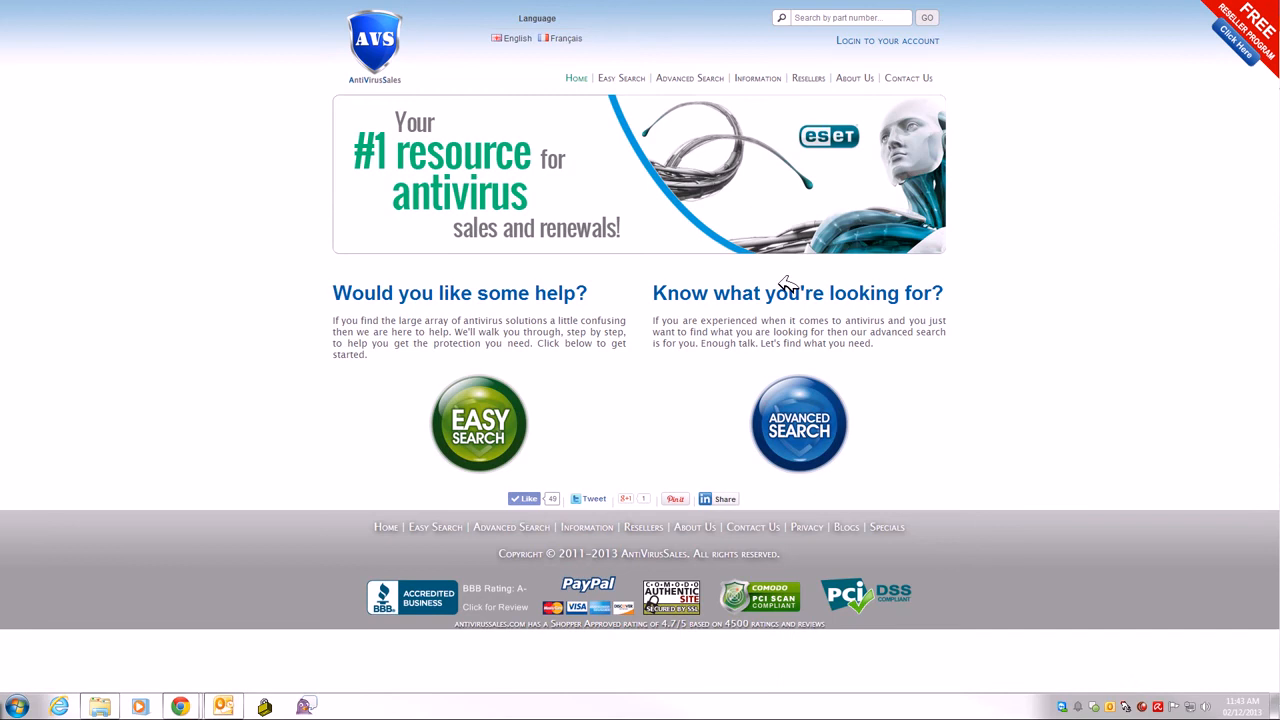
mouse_move(882, 40)
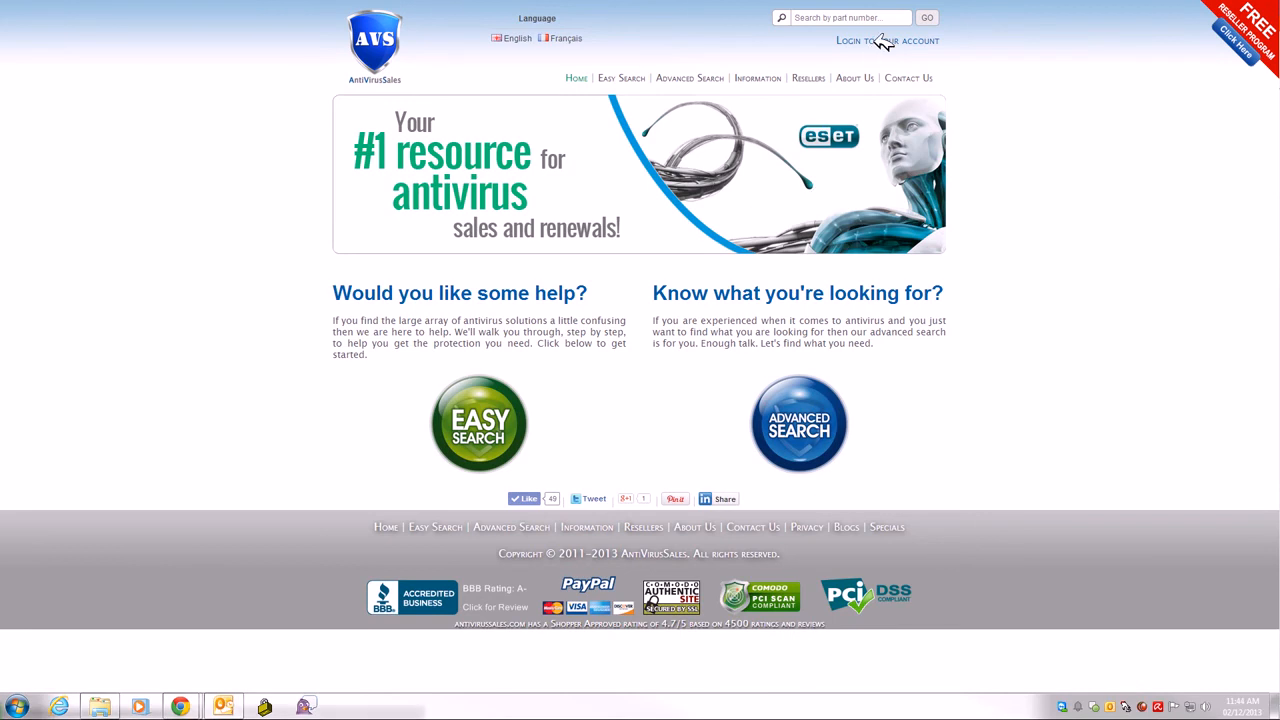
- Log in as a returning customer with the account email and password
click(888, 40)
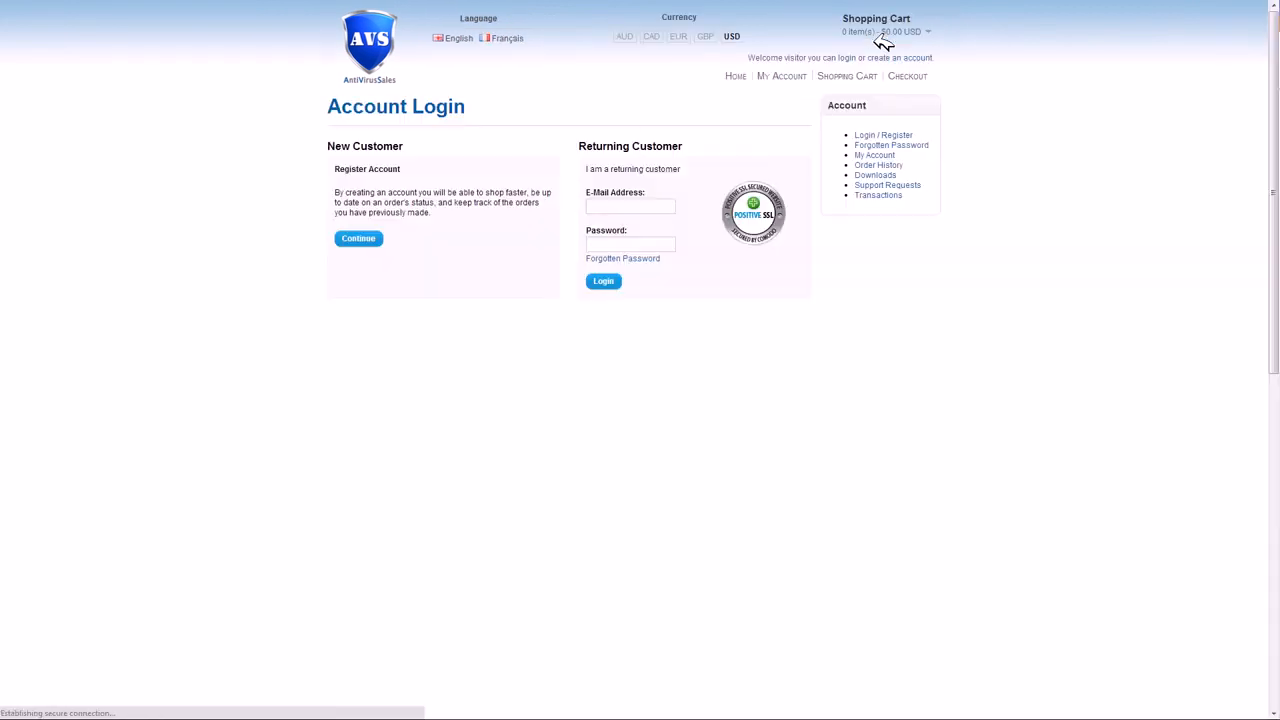
click(630, 206)
text(support@antivirussales)
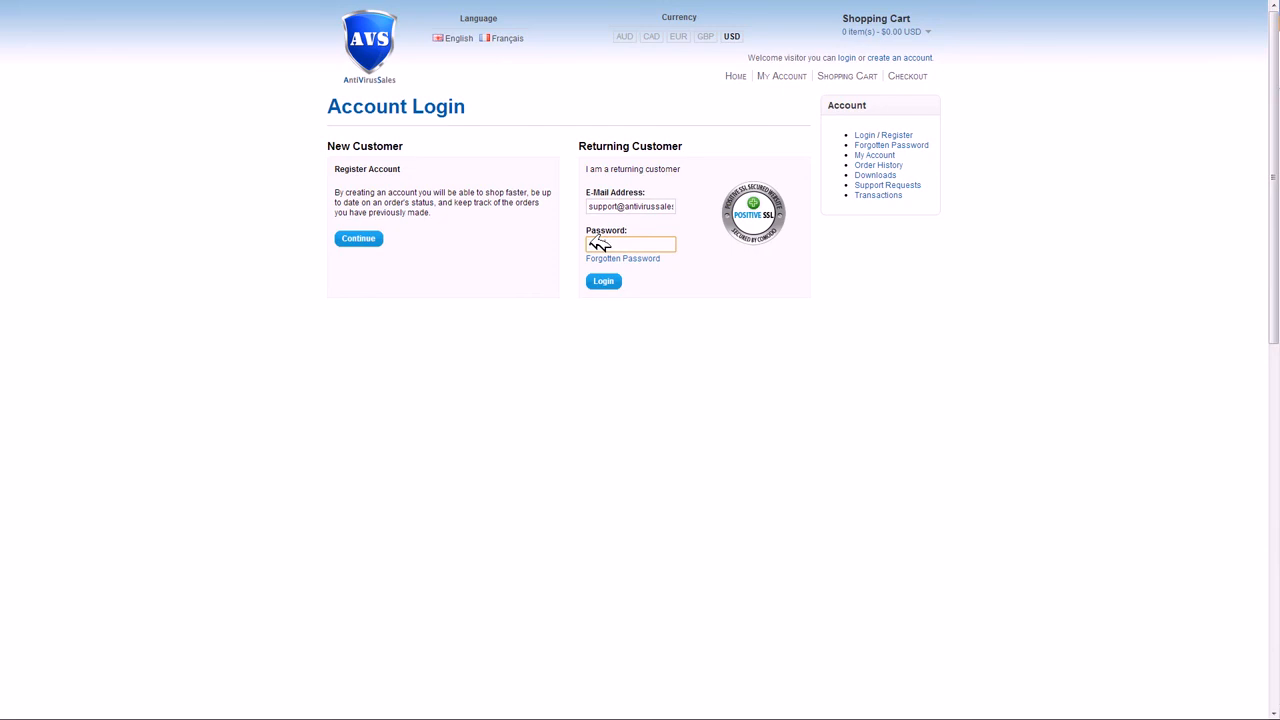
click(604, 280)
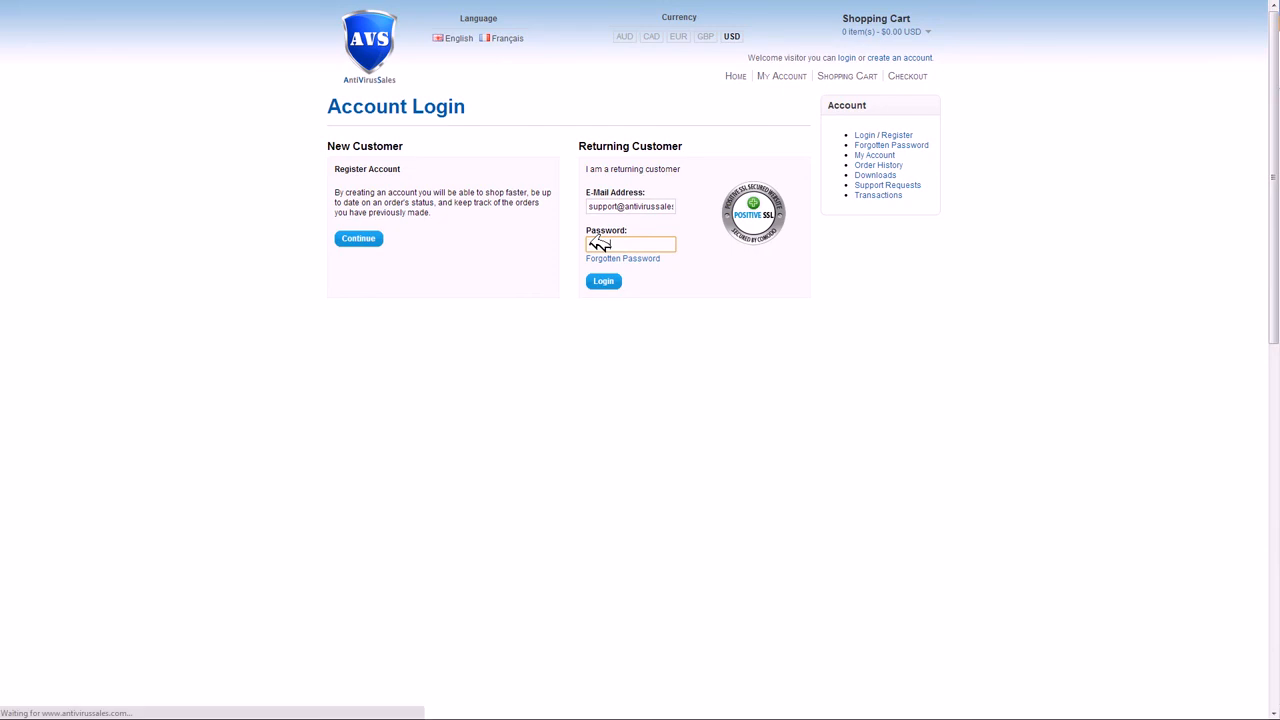
click(604, 280)
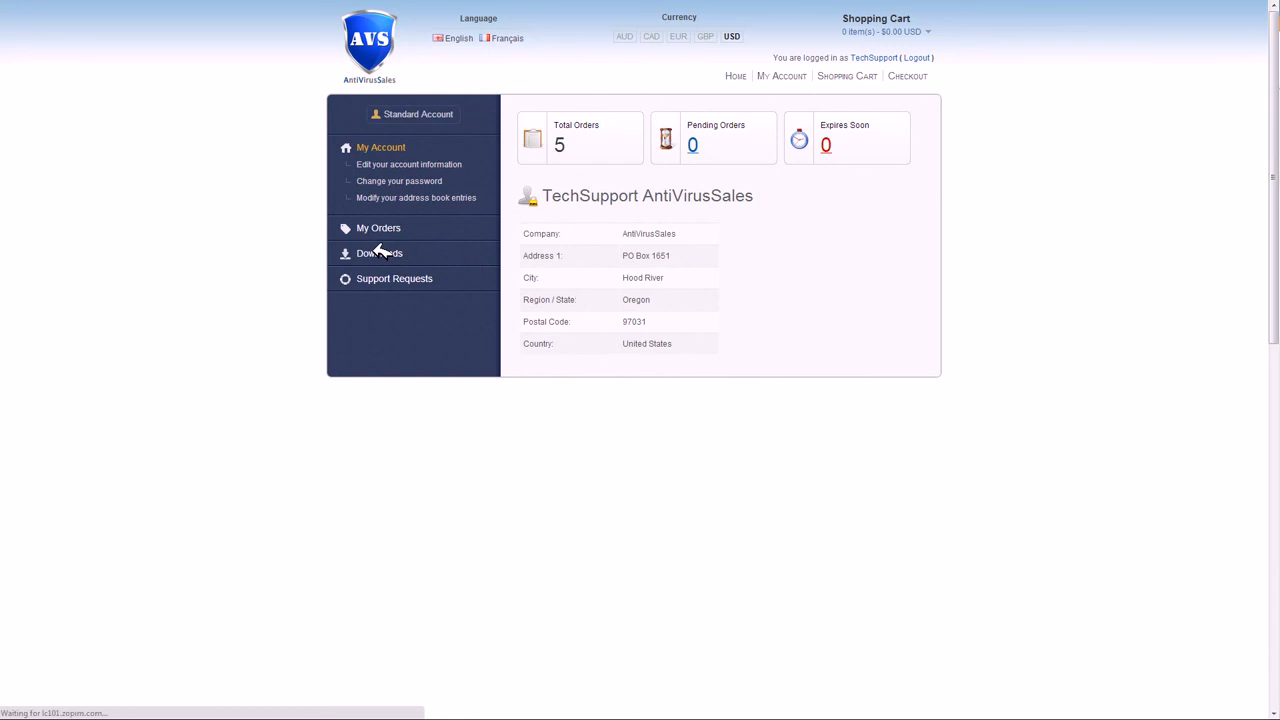
- Show the Downloads list of orders with their Norman Security Suite links and license keys
click(380, 252)
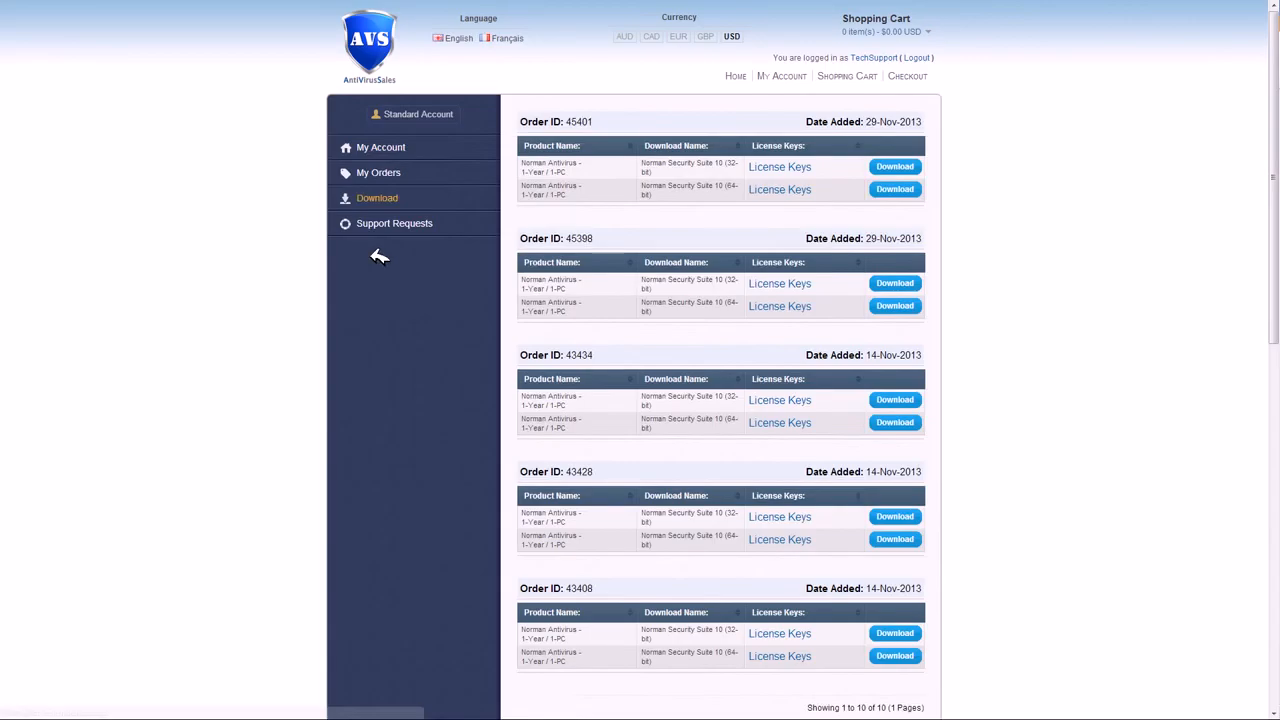
scroll(down, 3)
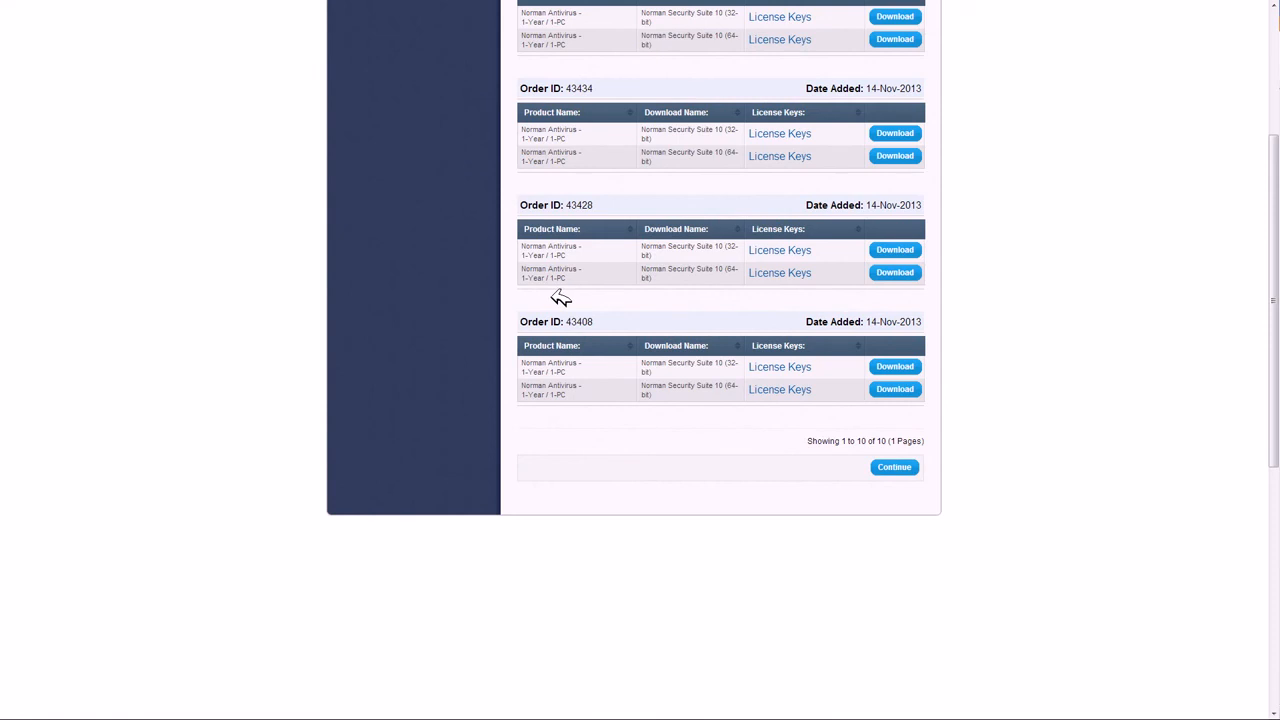
mouse_move(504, 438)
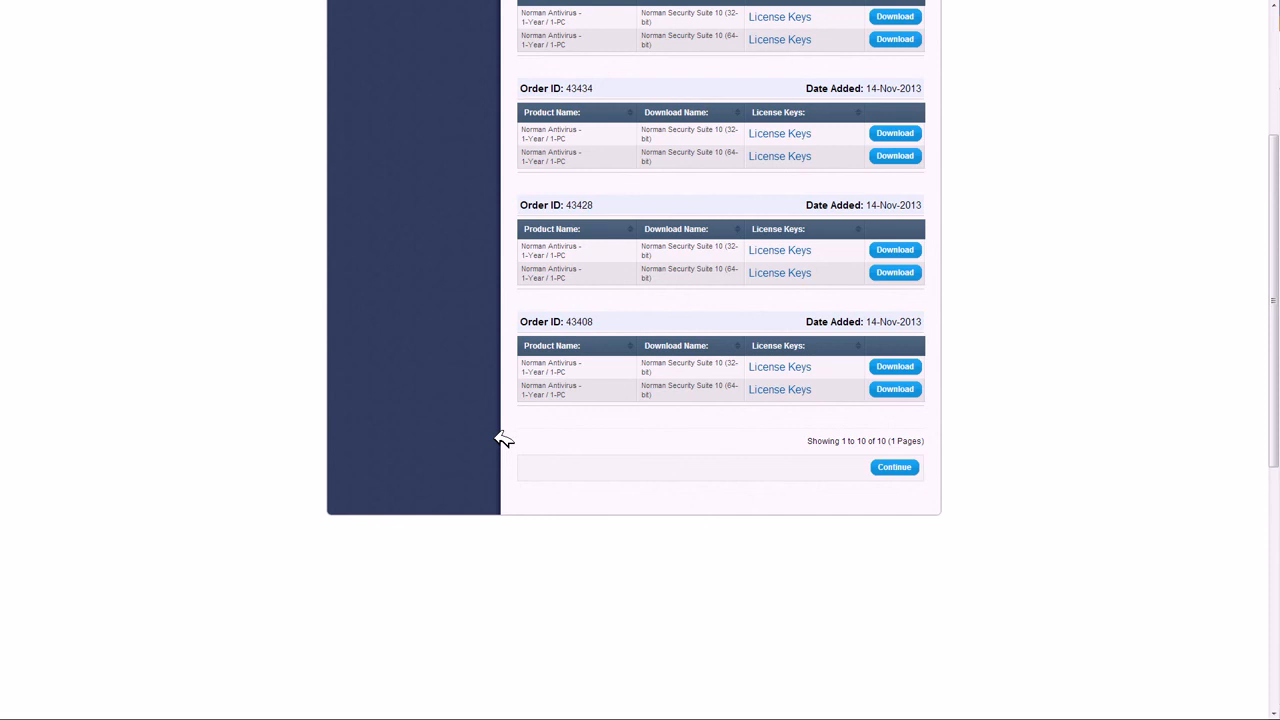
mouse_move(856, 404)
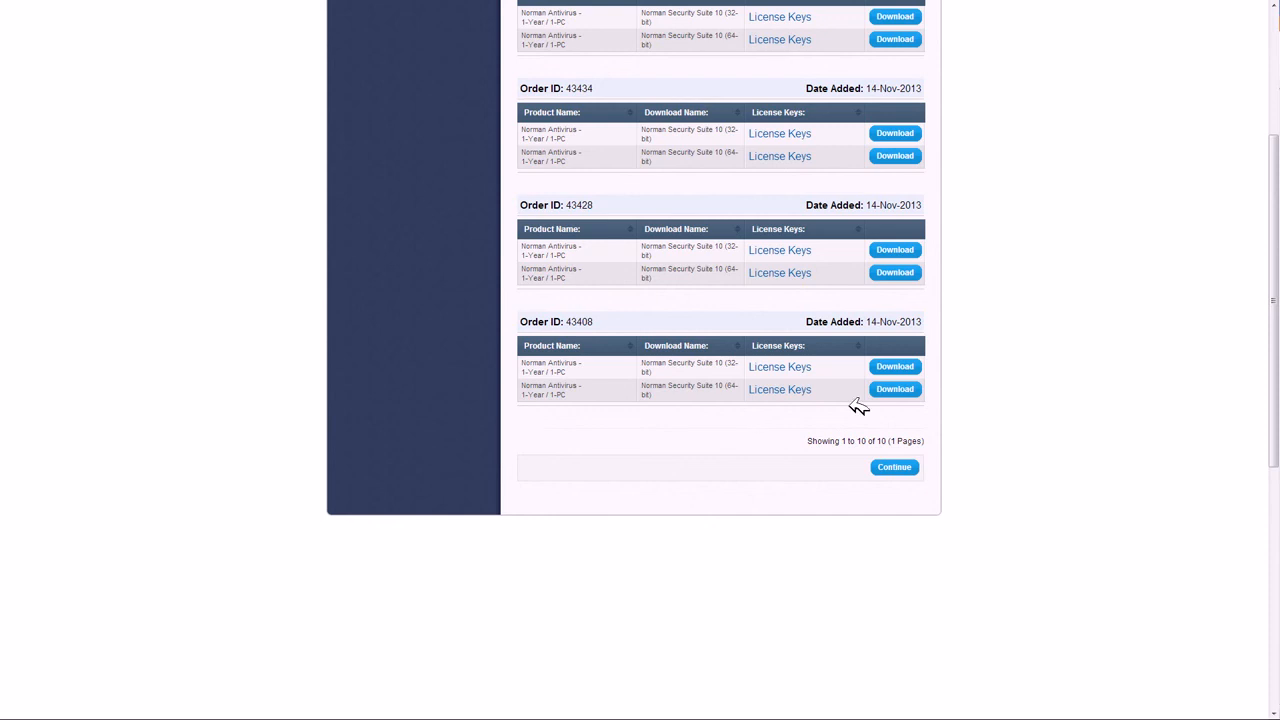
click(894, 388)
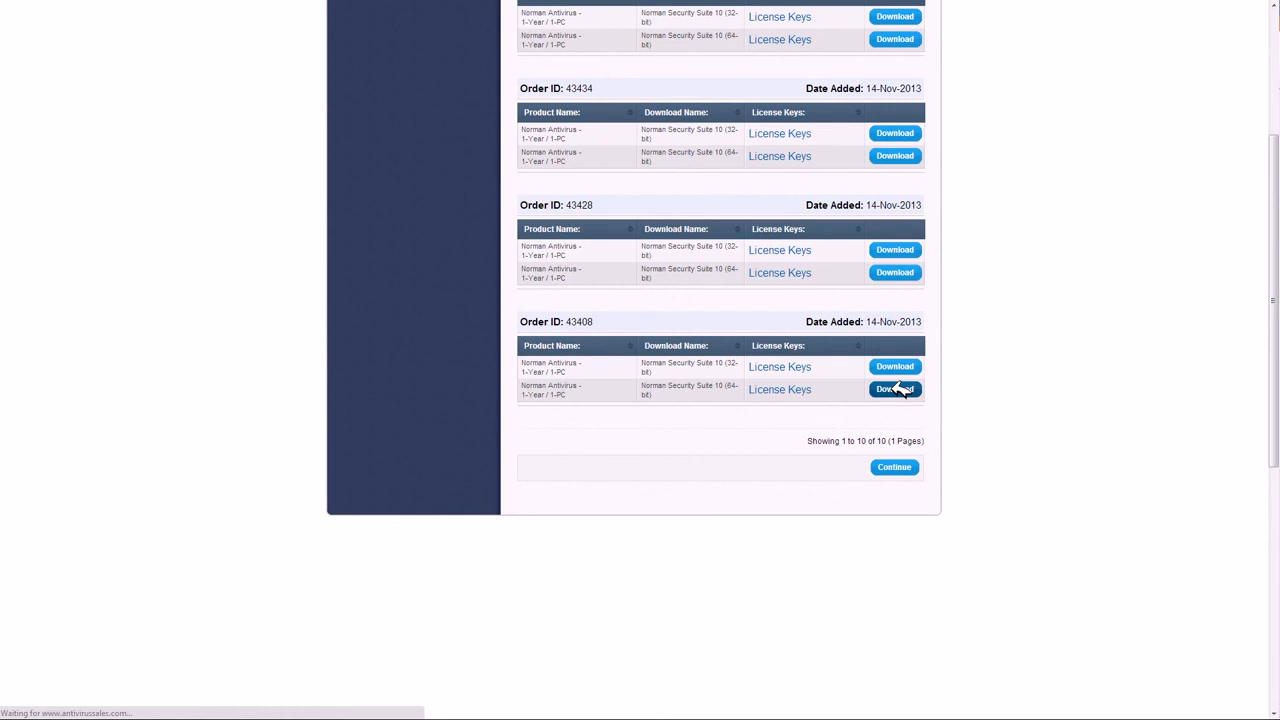
click(894, 388)
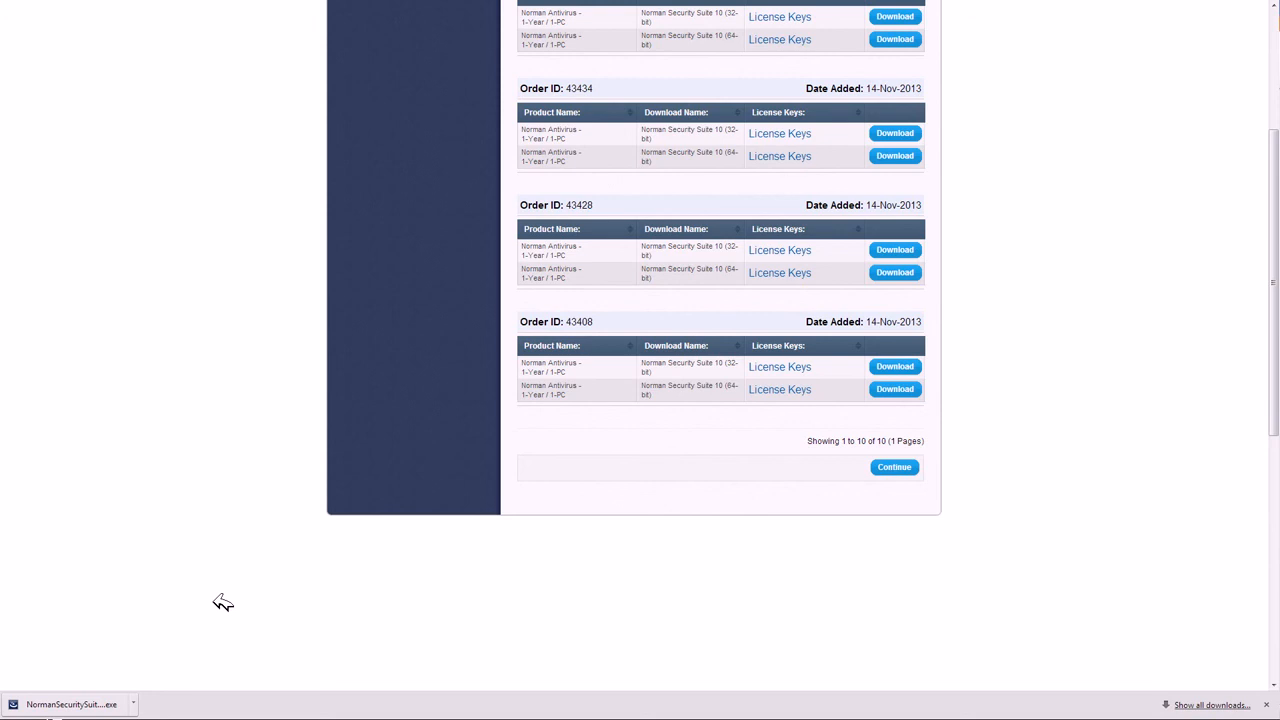
mouse_move(344, 592)
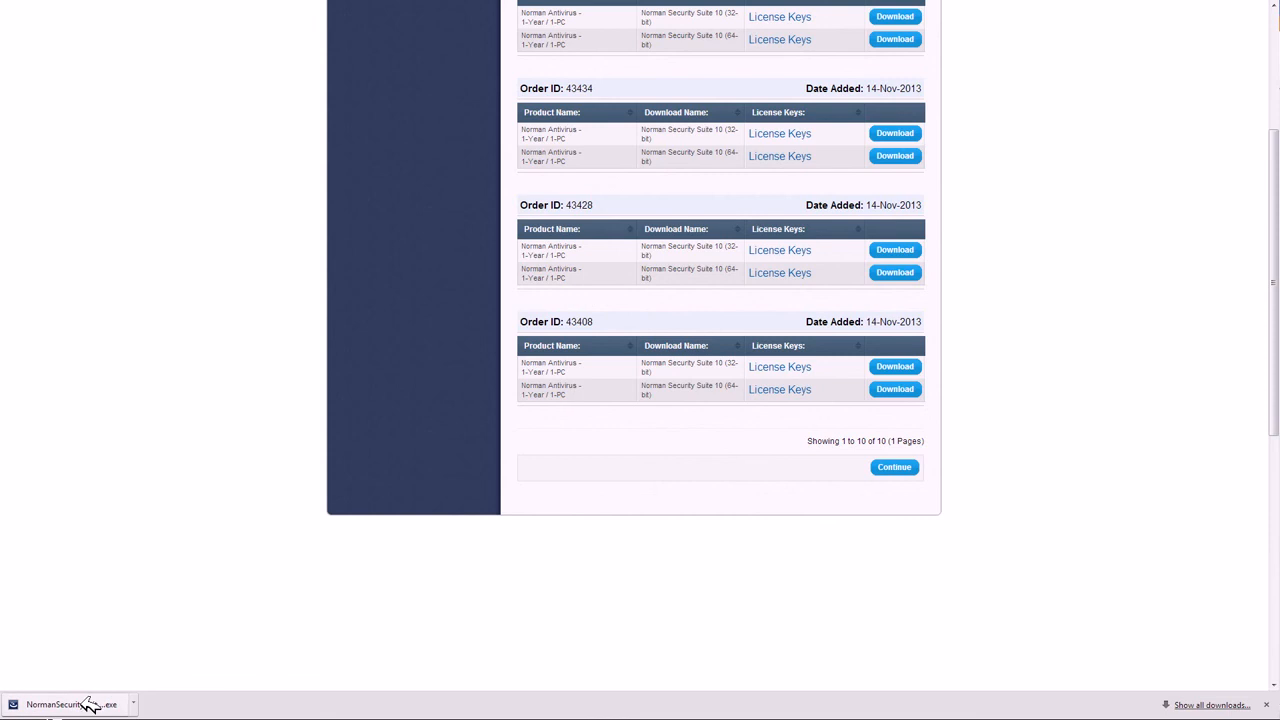
mouse_move(96, 704)
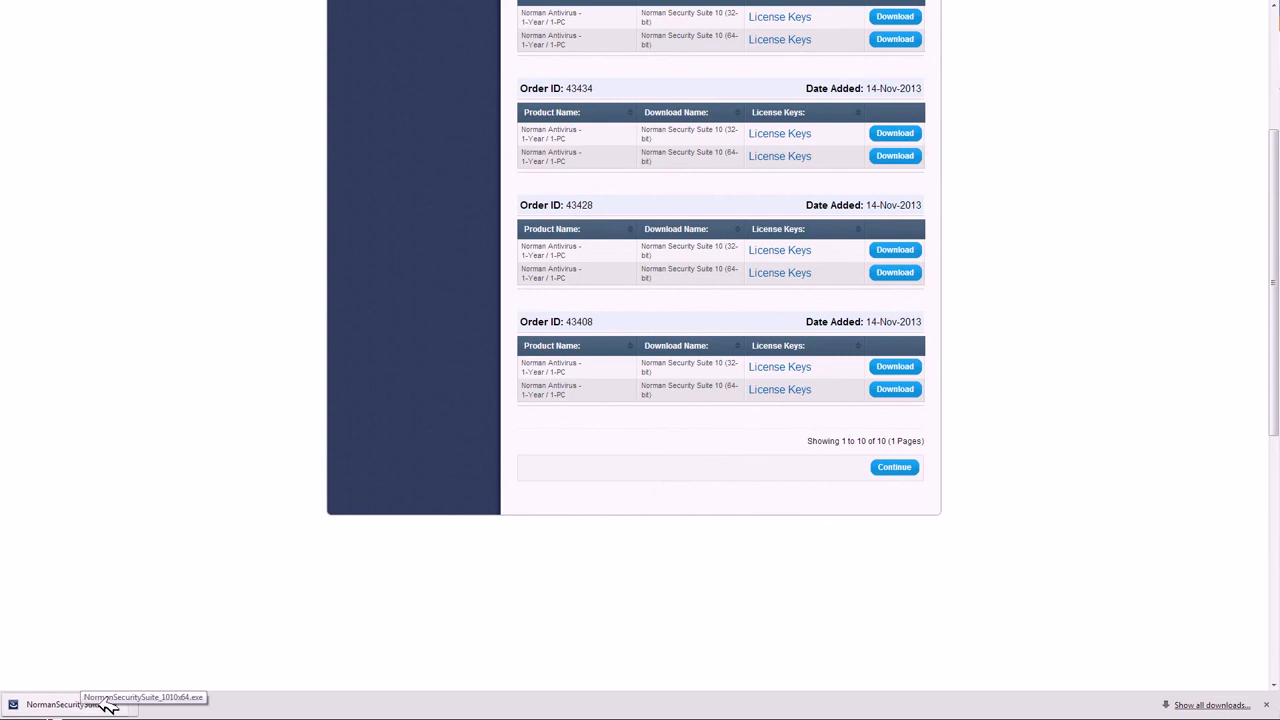
mouse_move(100, 630)
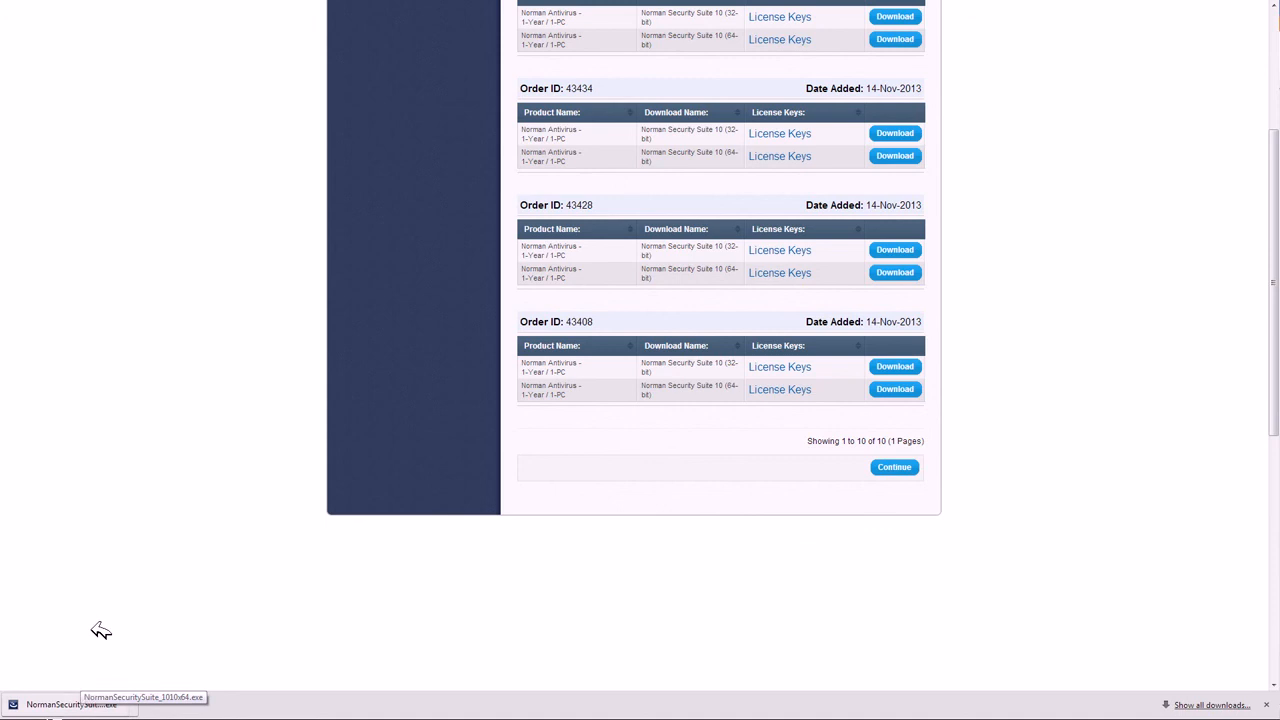
mouse_move(130, 556)
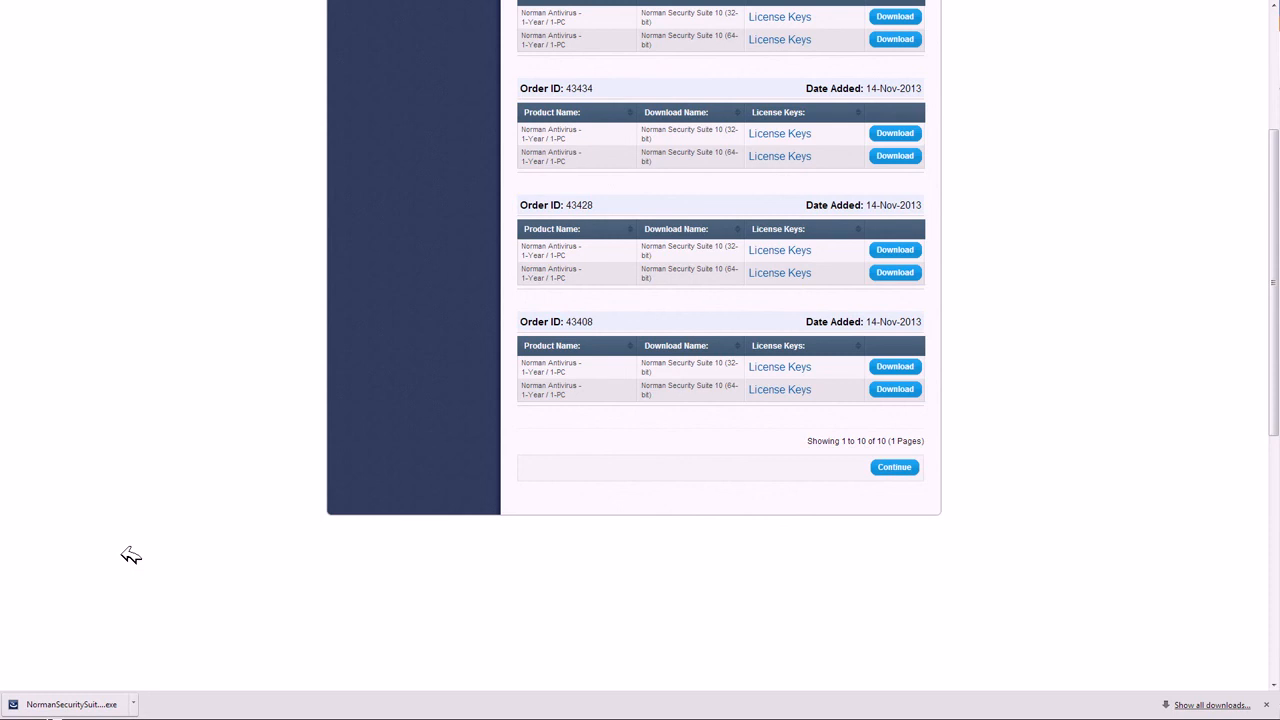
mouse_move(716, 410)
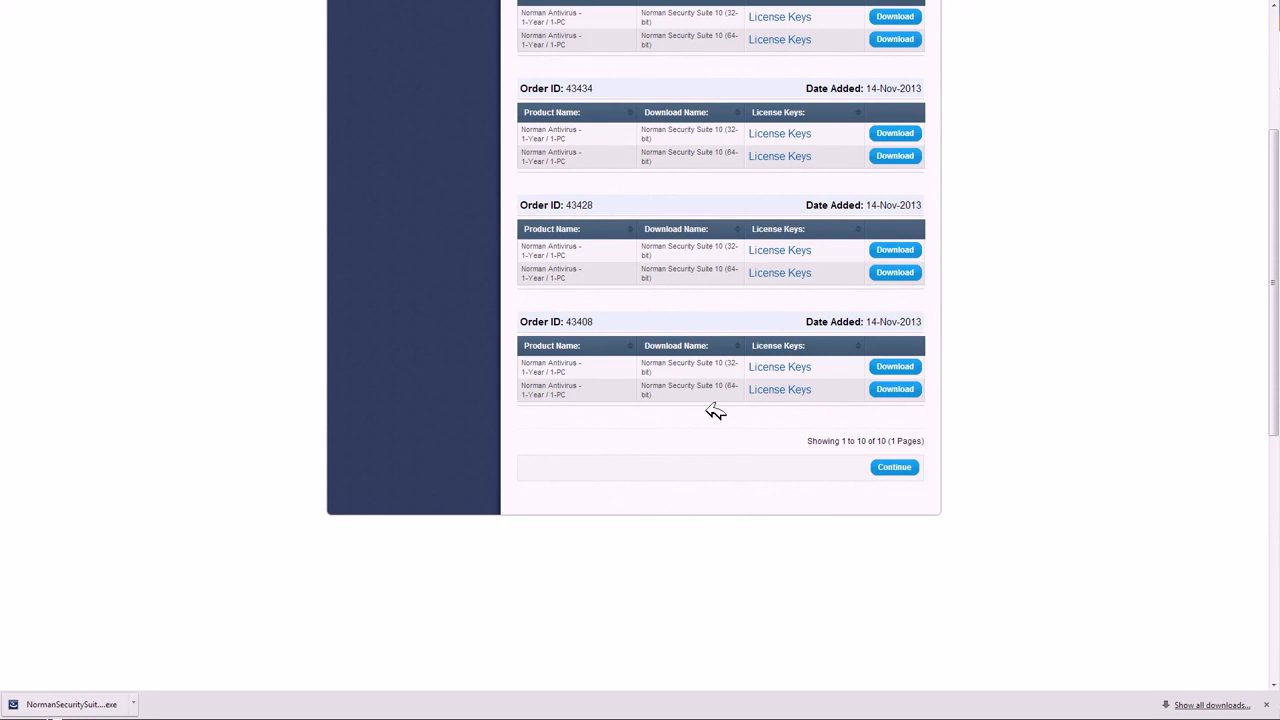
- Reveal order 43408's Norman Antivirus license key, select it for copying, and close the popup
click(780, 366)
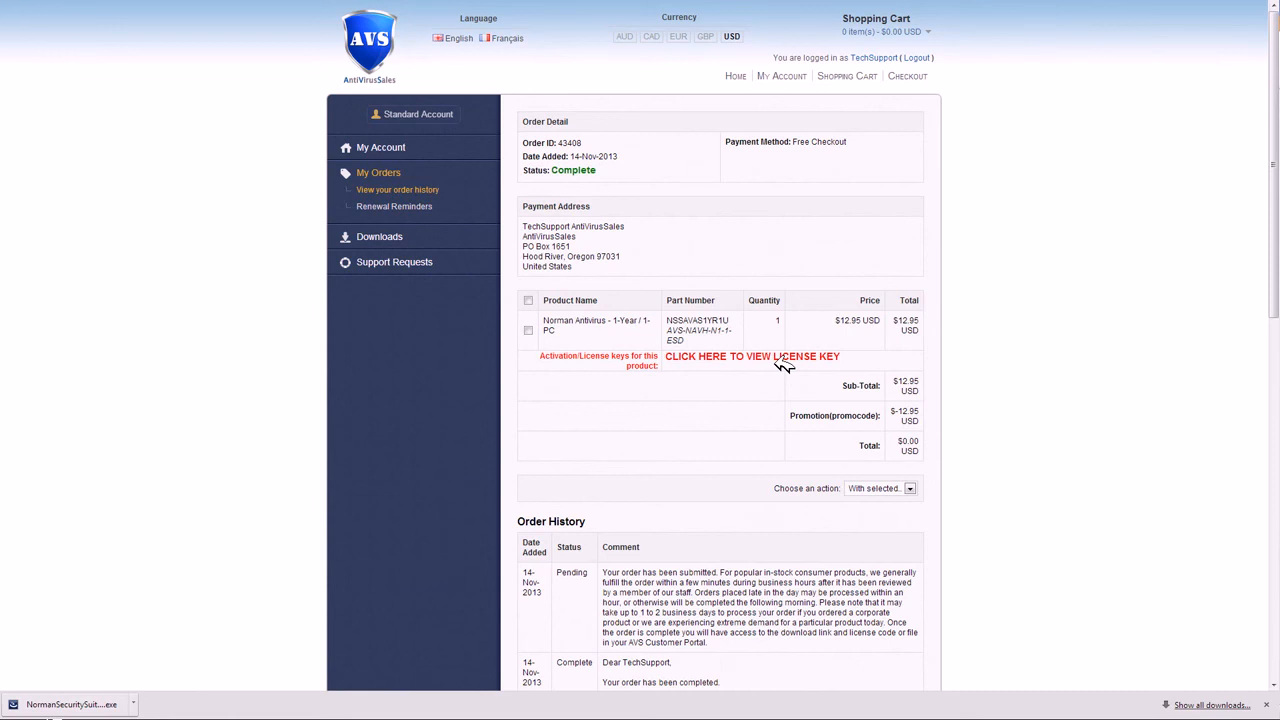
mouse_move(708, 384)
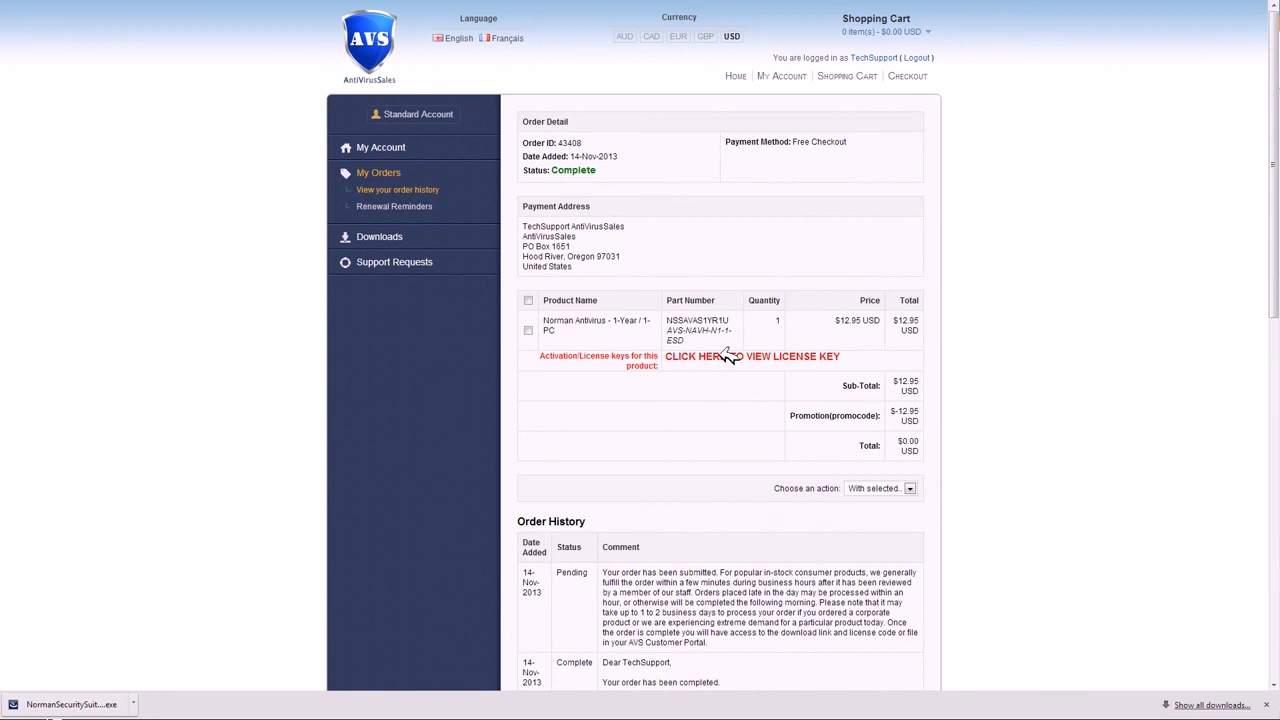
click(702, 356)
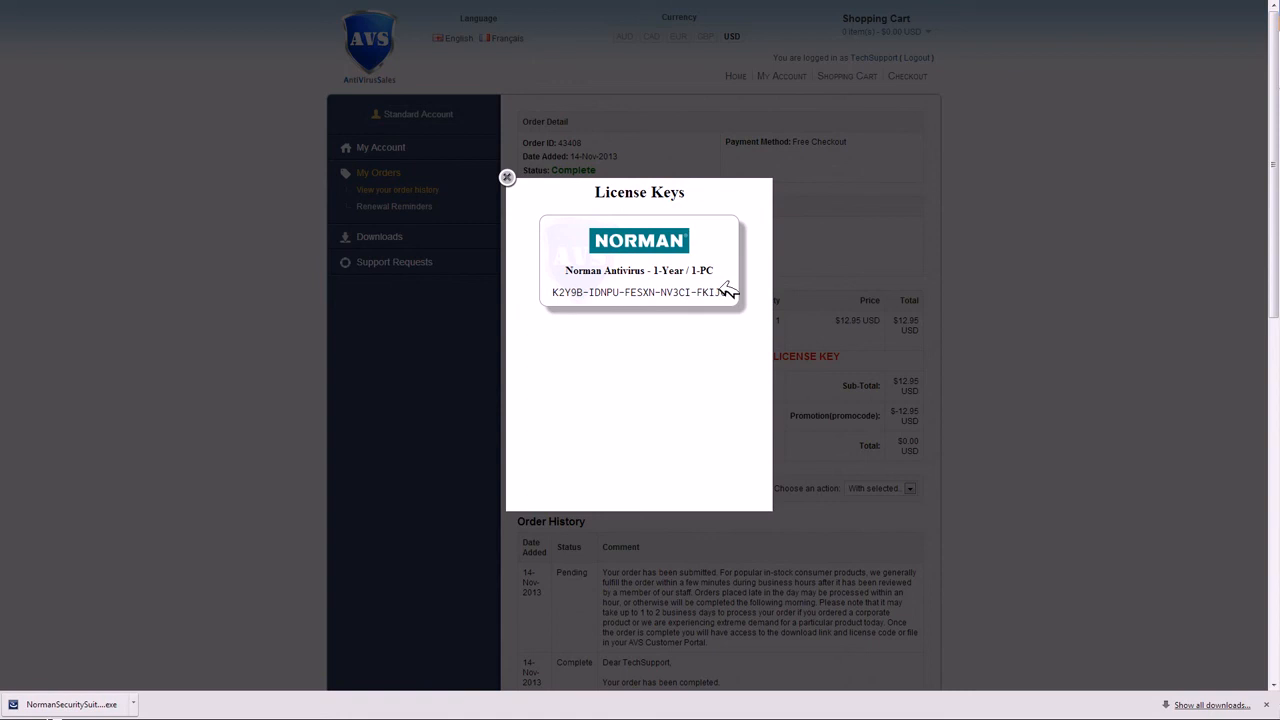
mouse_move(736, 292)
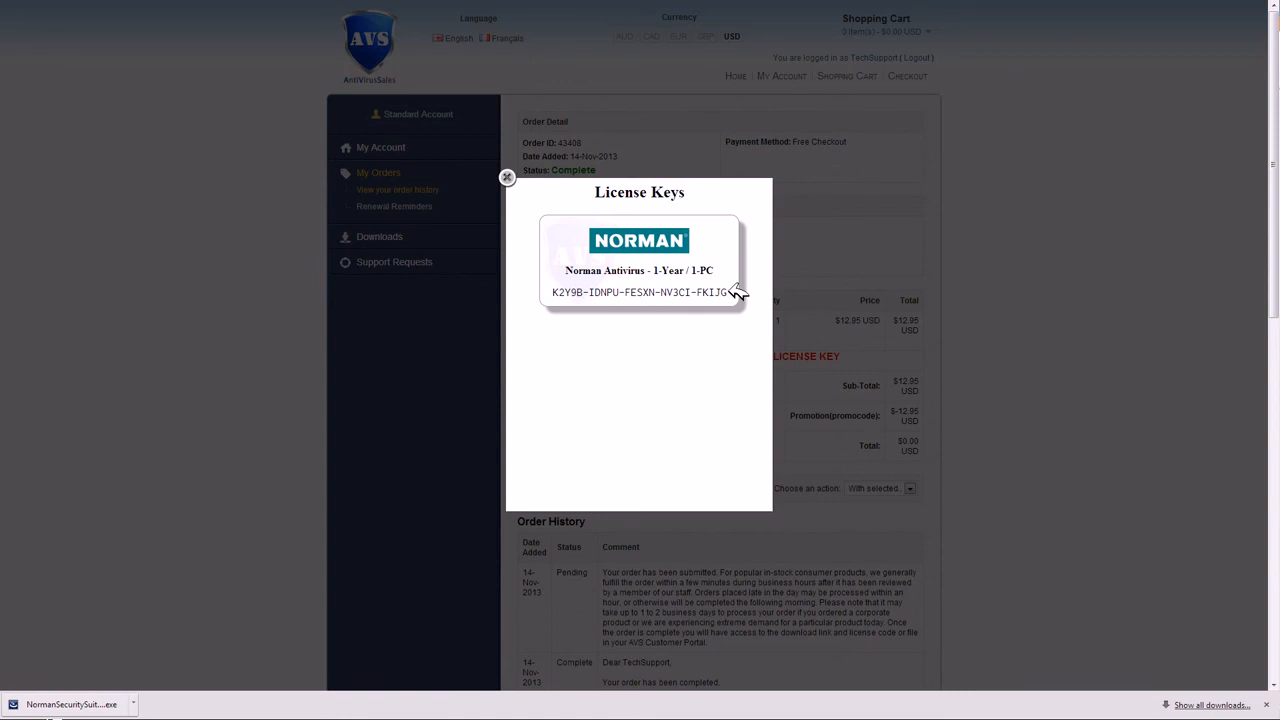
mouse_move(738, 292)
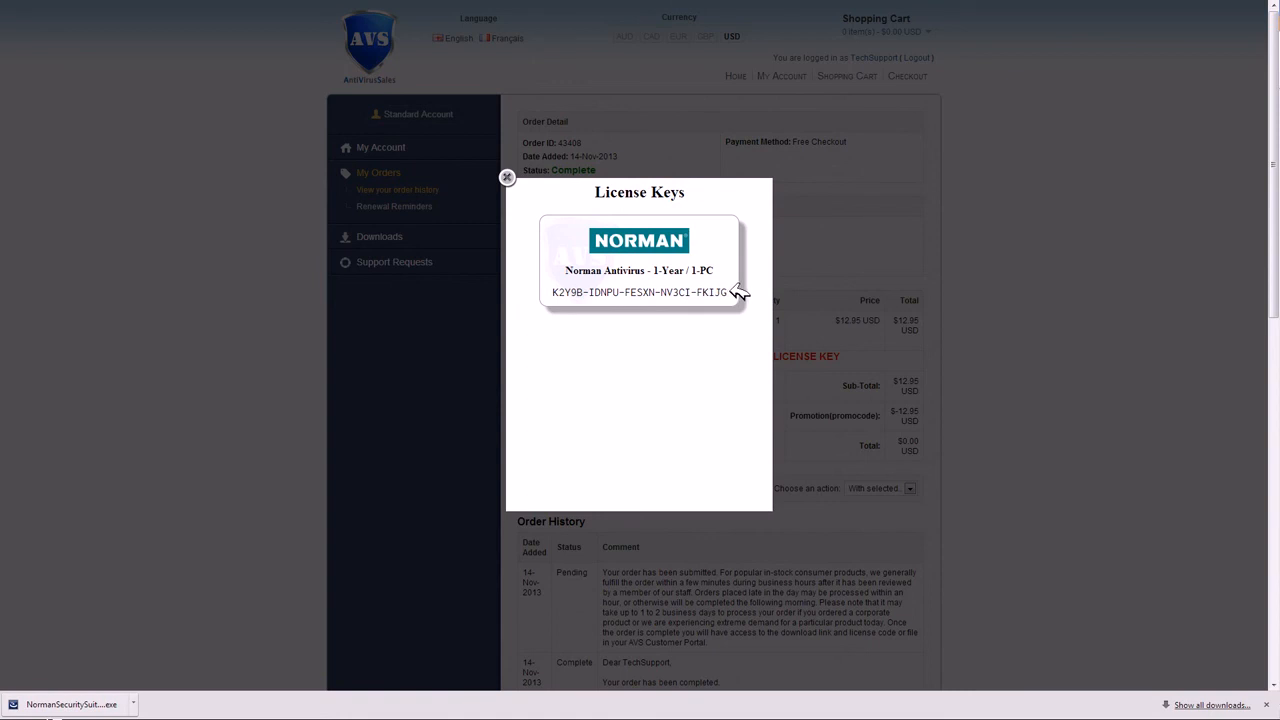
double_click(640, 292)
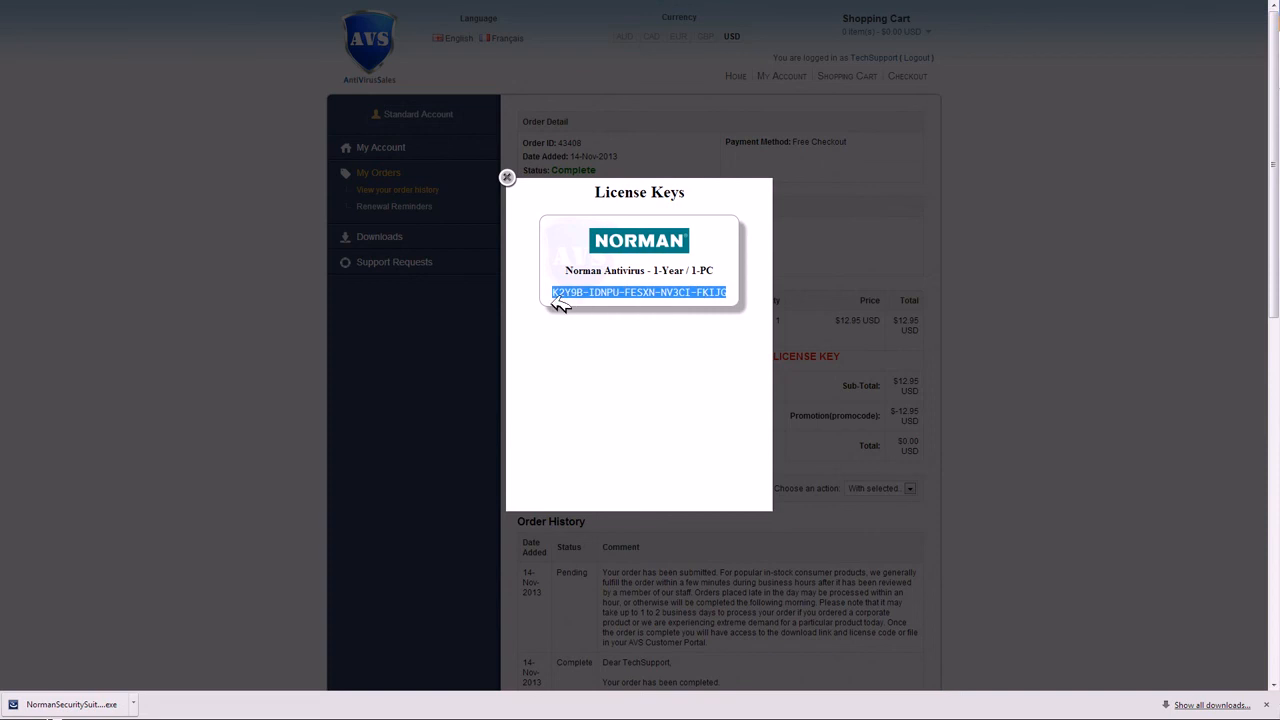
right_click(640, 292)
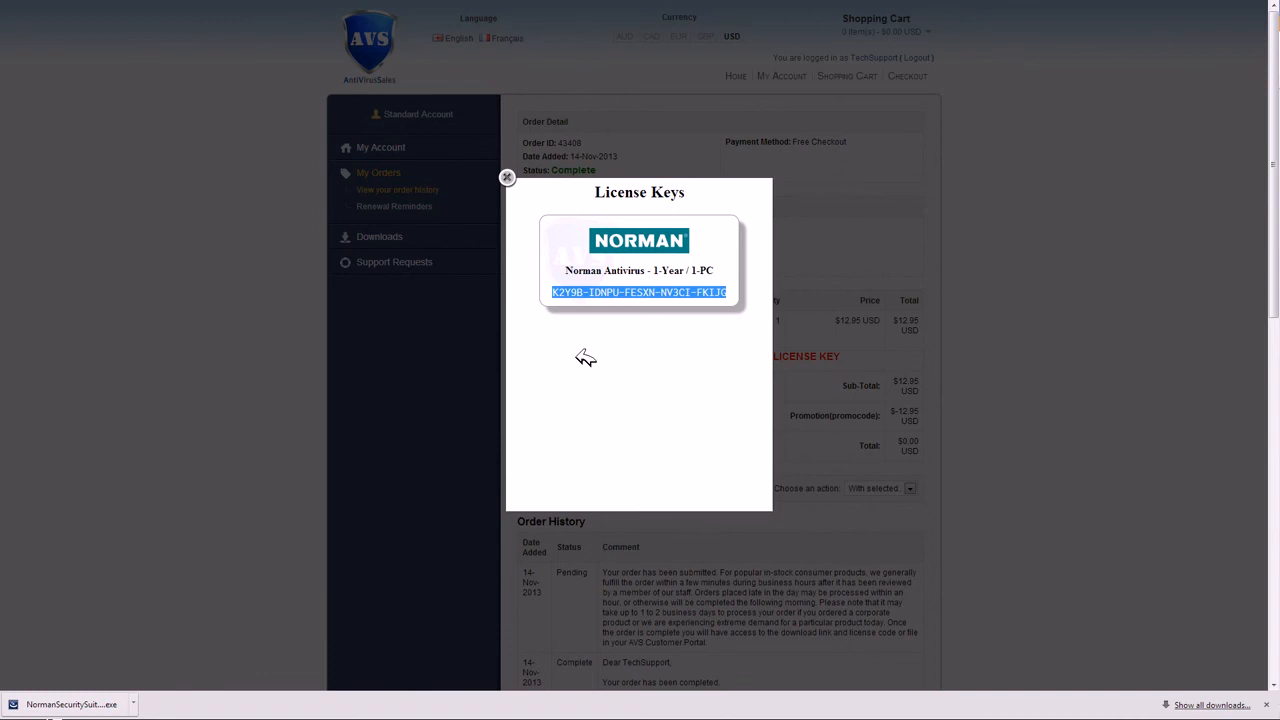
mouse_move(518, 220)
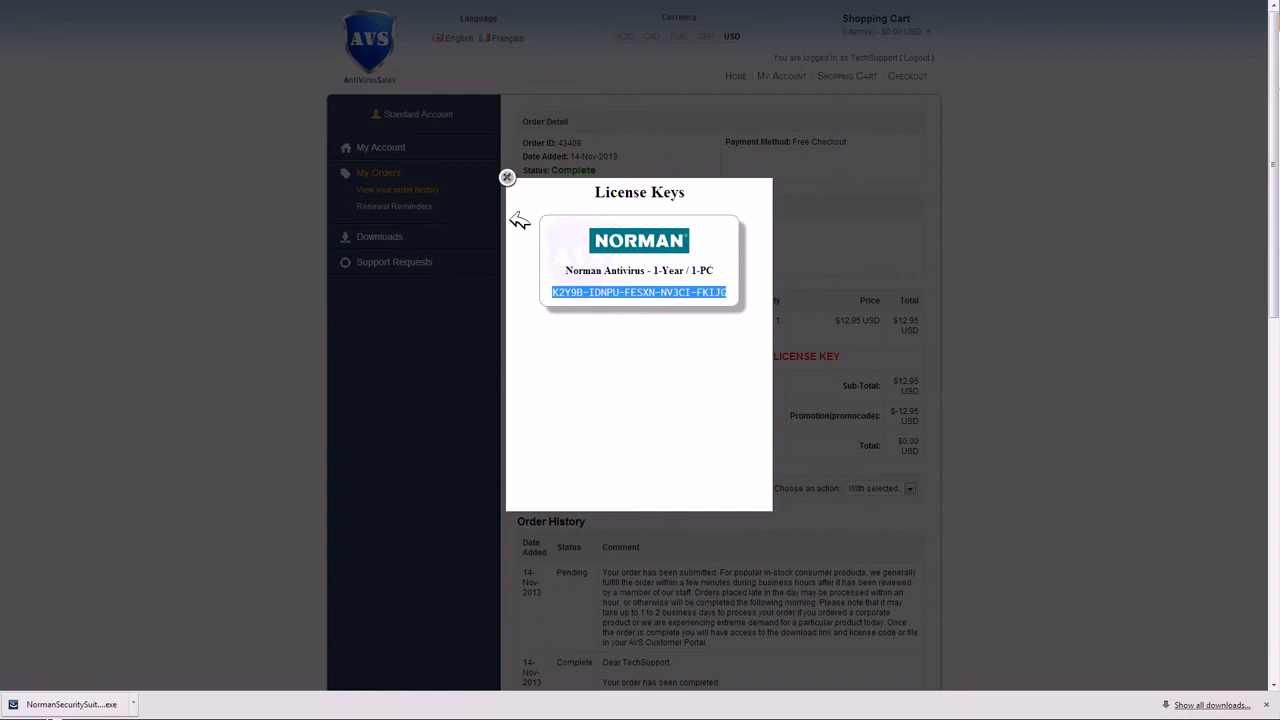
click(506, 178)
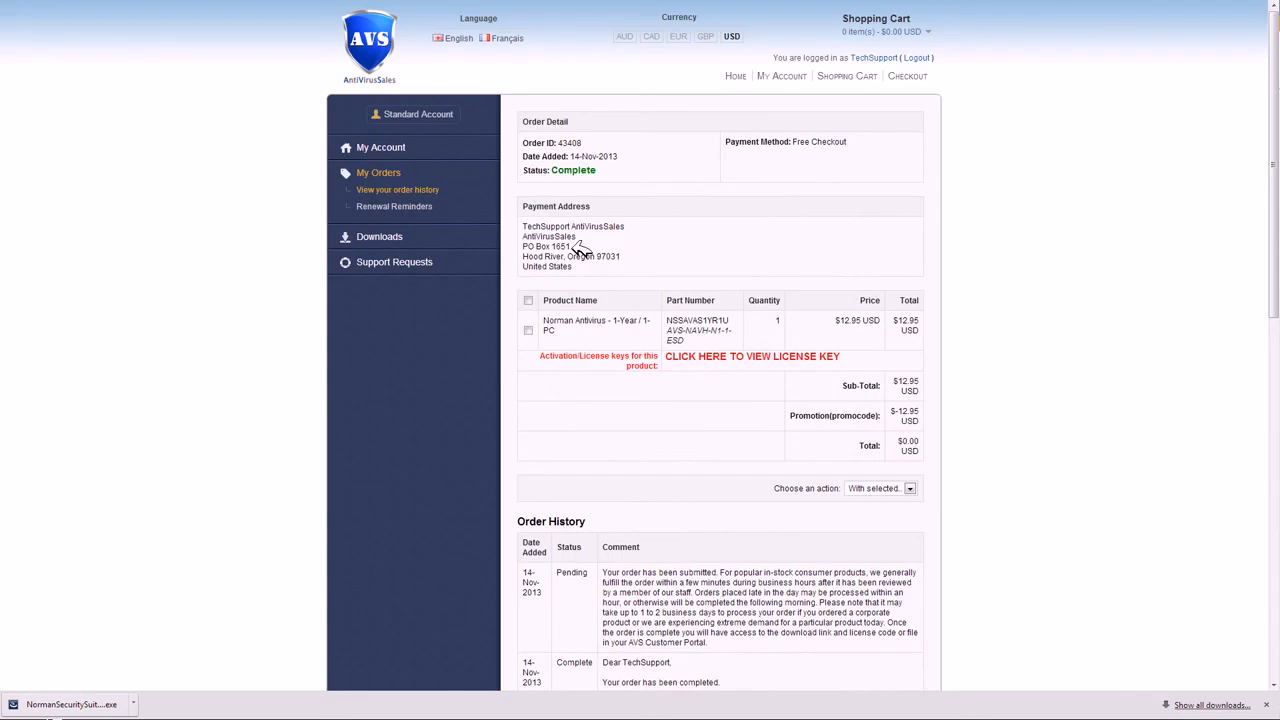